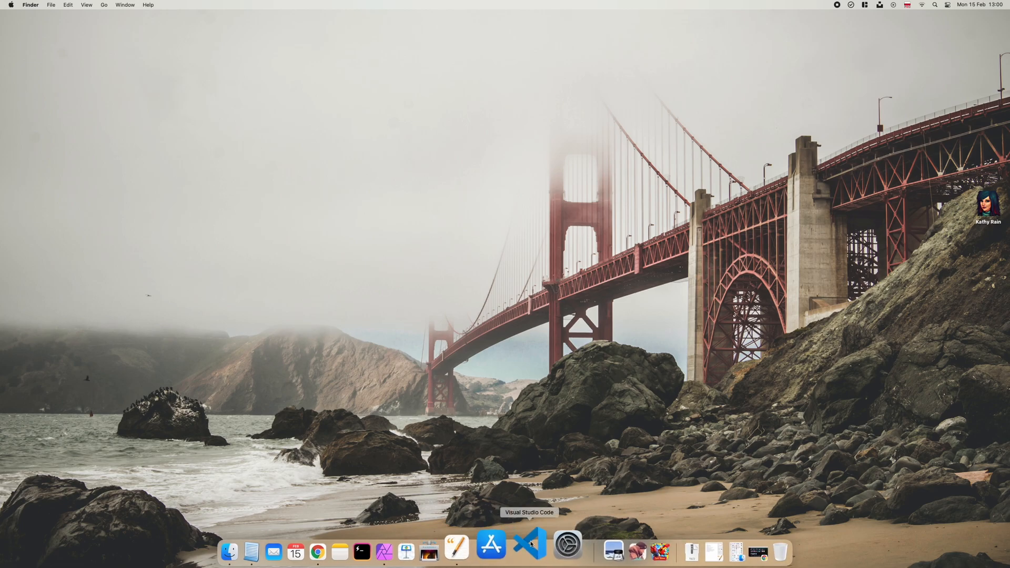
{"action": "mouse_move", "coordinate": [549, 552]}
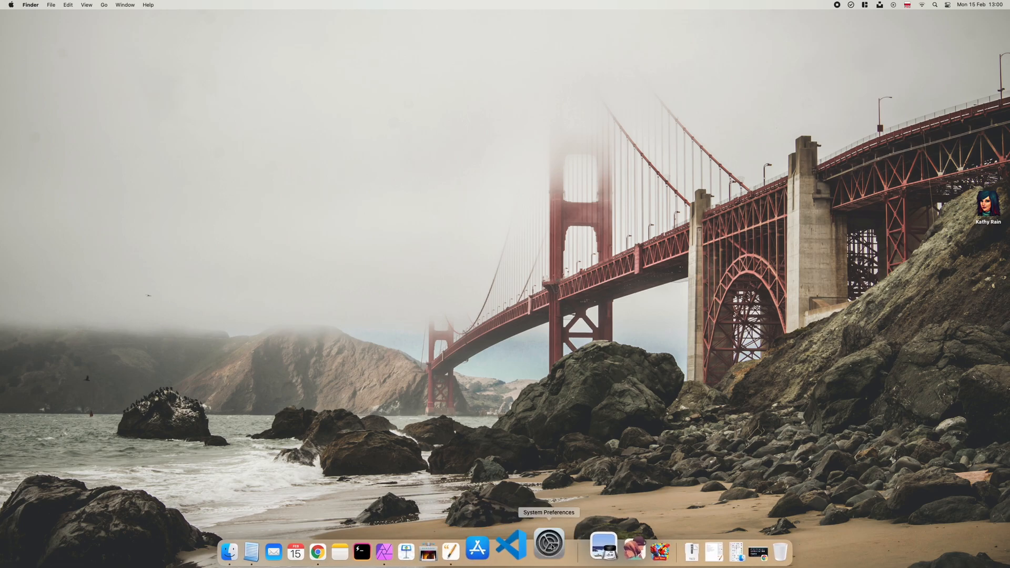
Launch System Preferences, open Internet Accounts and select the Game Center account's Details.
{"action": "left_click", "coordinate": [549, 552]}
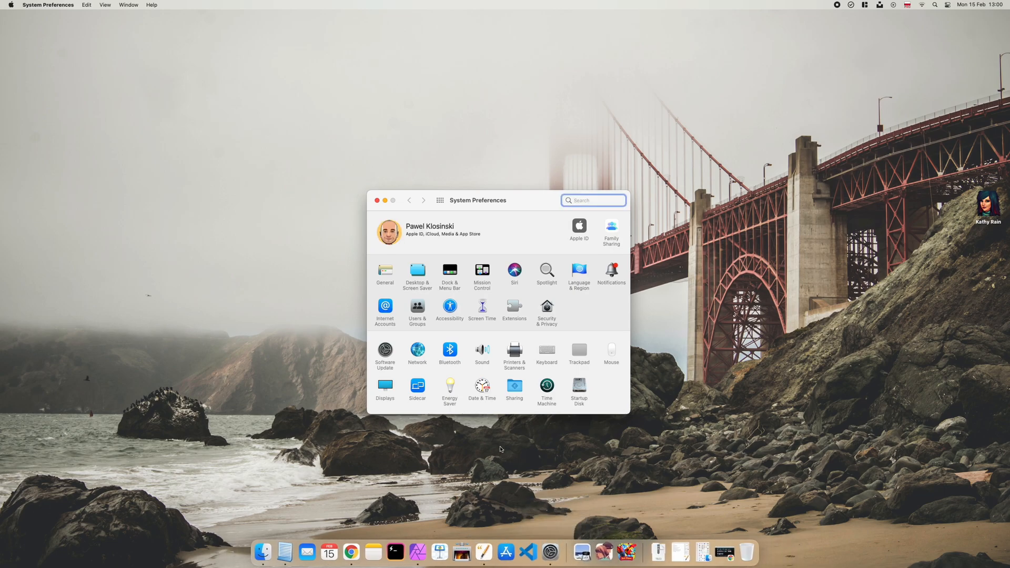
{"action": "left_click", "coordinate": [385, 309]}
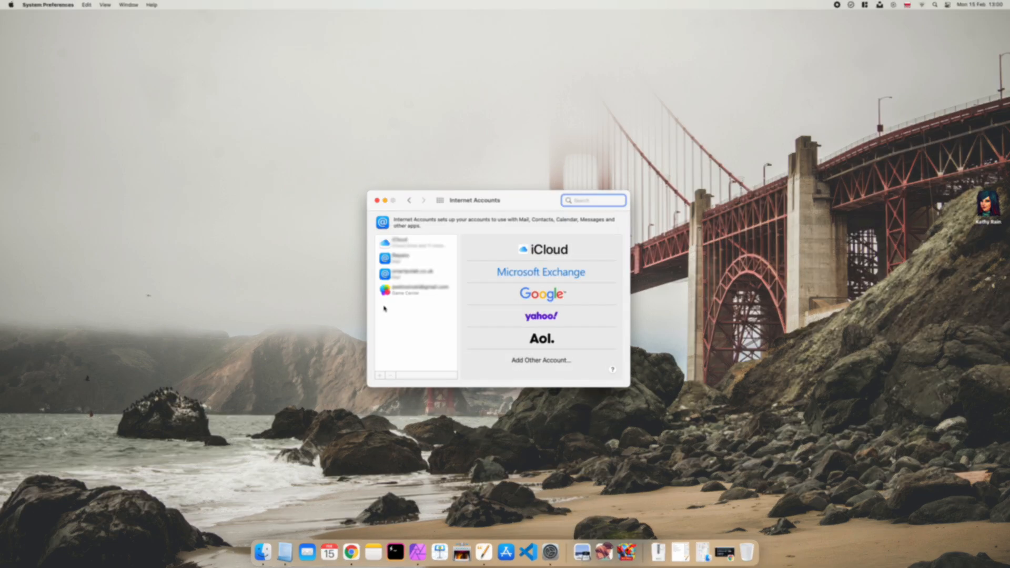
{"action": "left_click", "coordinate": [414, 290]}
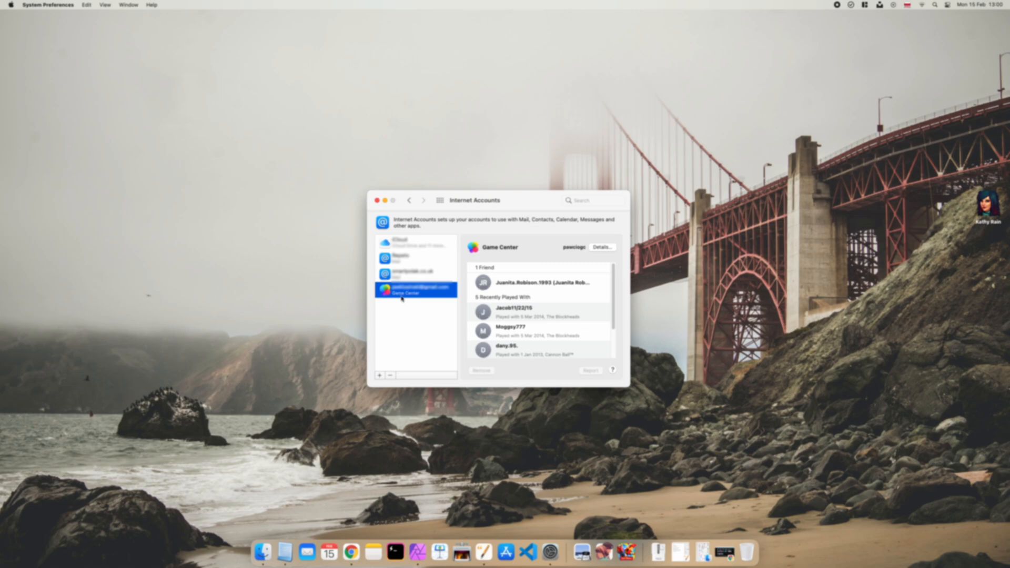
{"action": "left_click", "coordinate": [602, 247]}
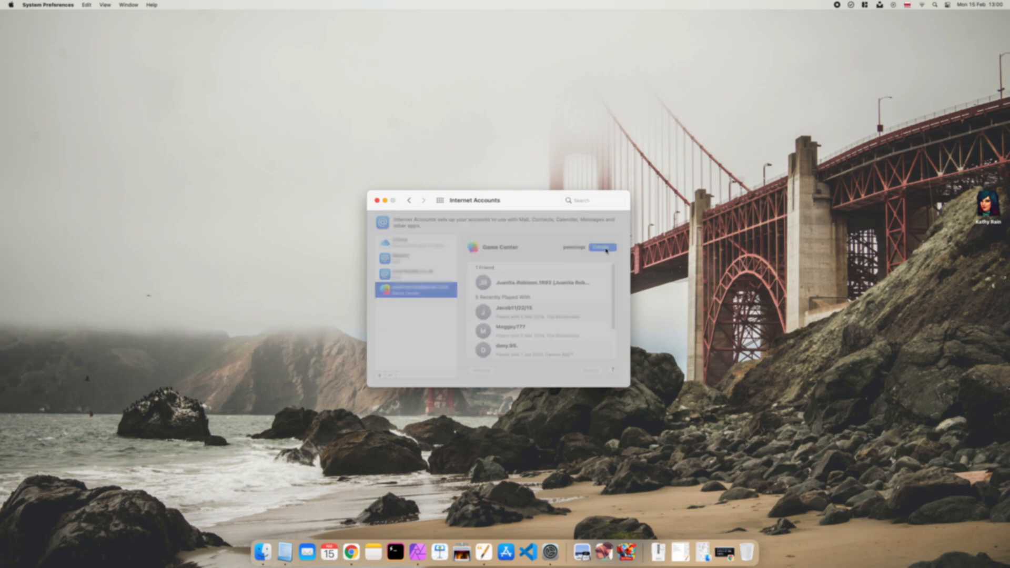
Try the suggested nicknames, then save the nickname as 'Any nickname here 88'.
{"action": "left_click", "coordinate": [601, 247]}
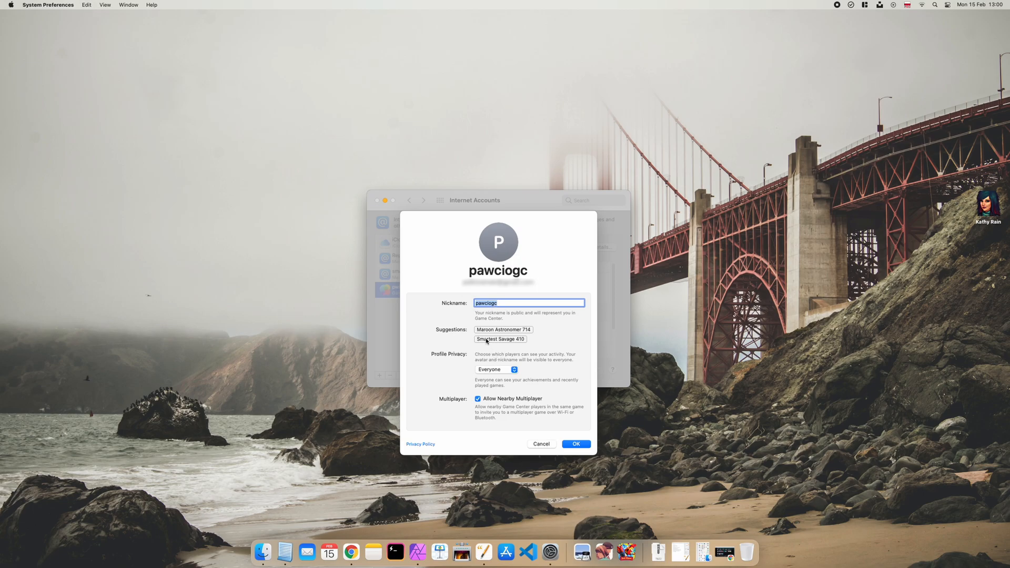
{"action": "left_click", "coordinate": [502, 329]}
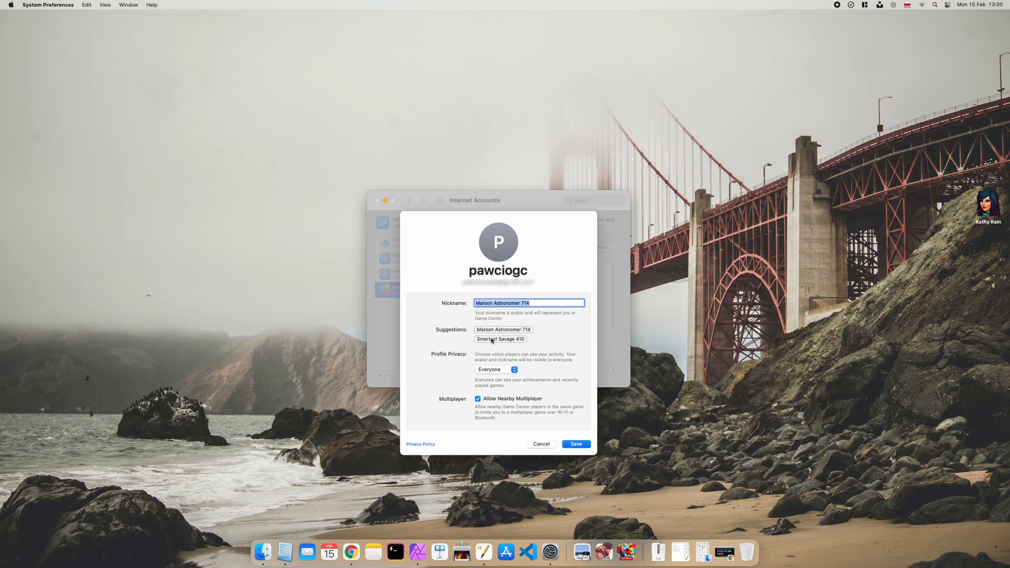
{"action": "left_click", "coordinate": [500, 339]}
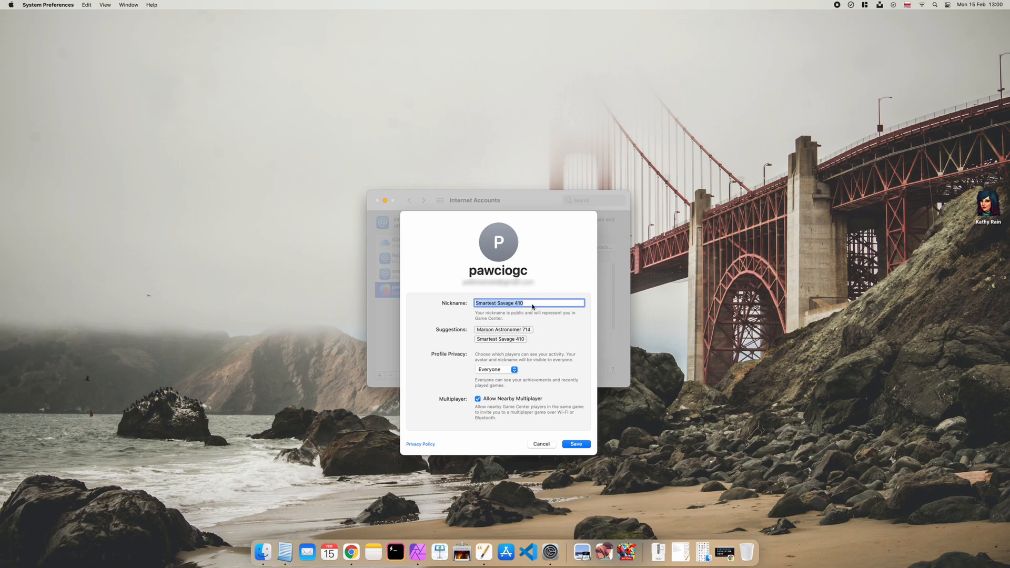
{"action": "type", "text": "Any nickname h"}
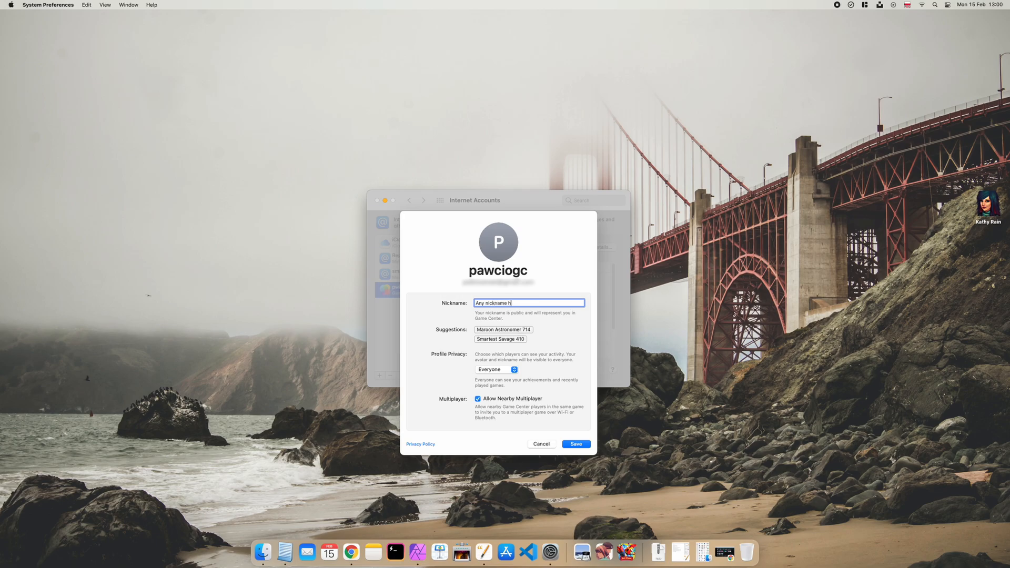
{"action": "type", "text": "ere 88"}
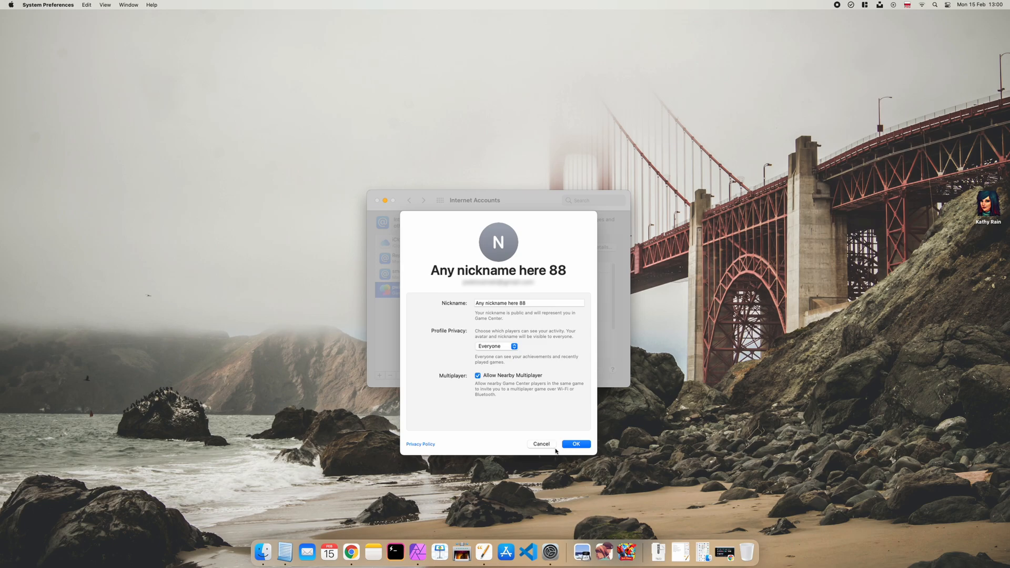
{"action": "left_click", "coordinate": [575, 444]}
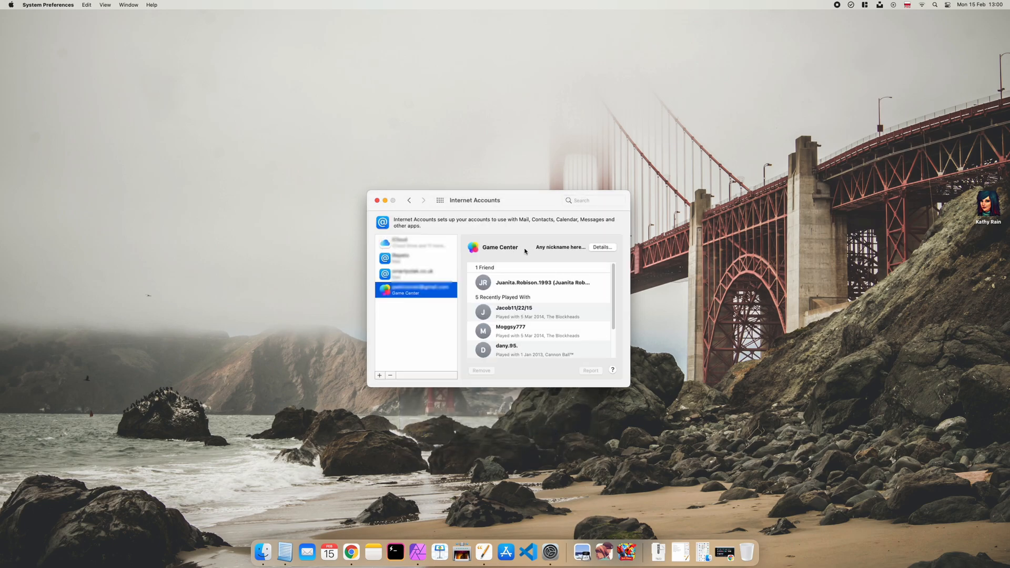
{"action": "mouse_move", "coordinate": [561, 253]}
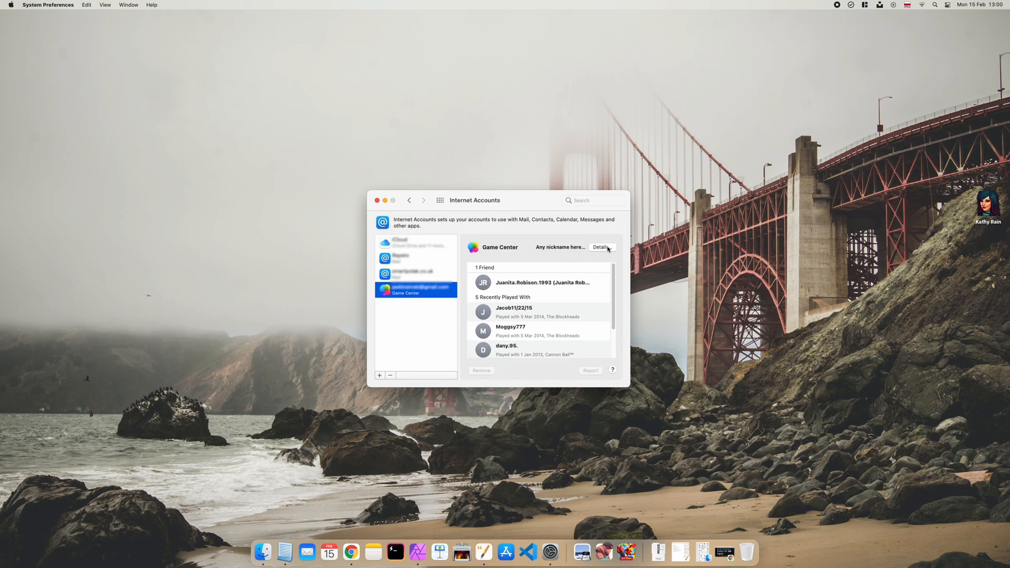
Revert the Game Center nickname to the original 'pawciogc' and save it.
{"action": "left_click", "coordinate": [600, 247]}
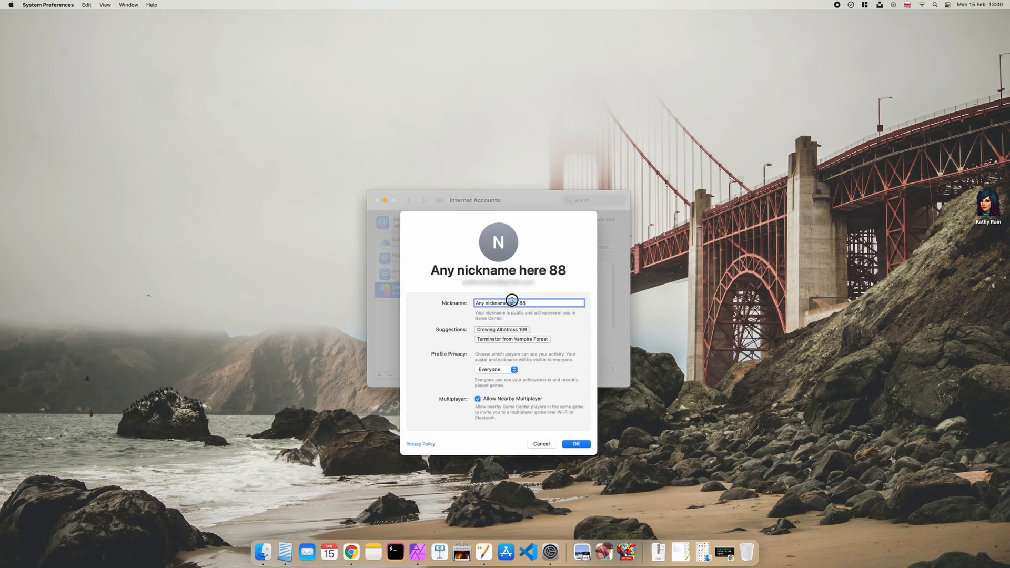
{"action": "type", "text": "pawciogo"}
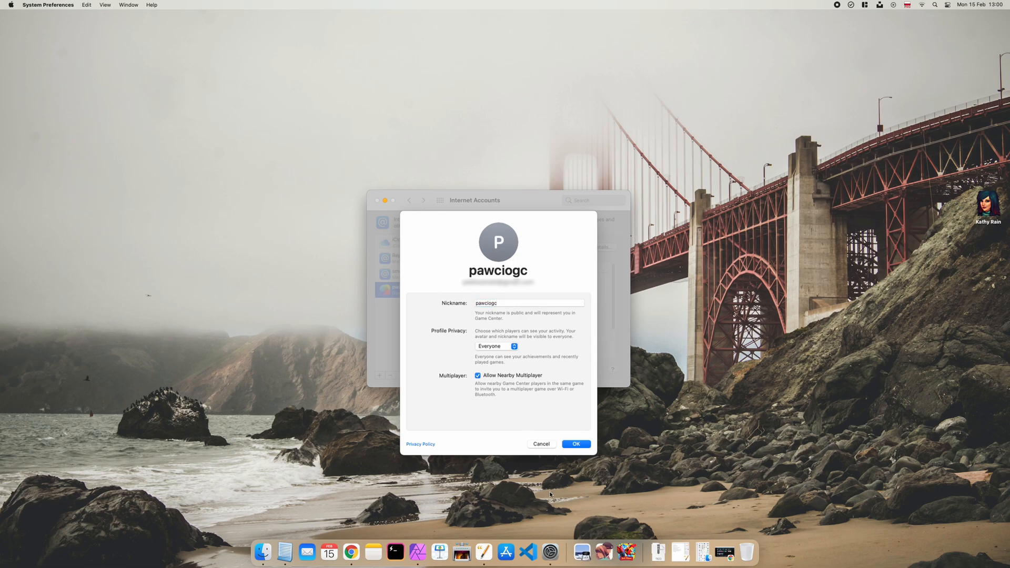
{"action": "left_click", "coordinate": [576, 443]}
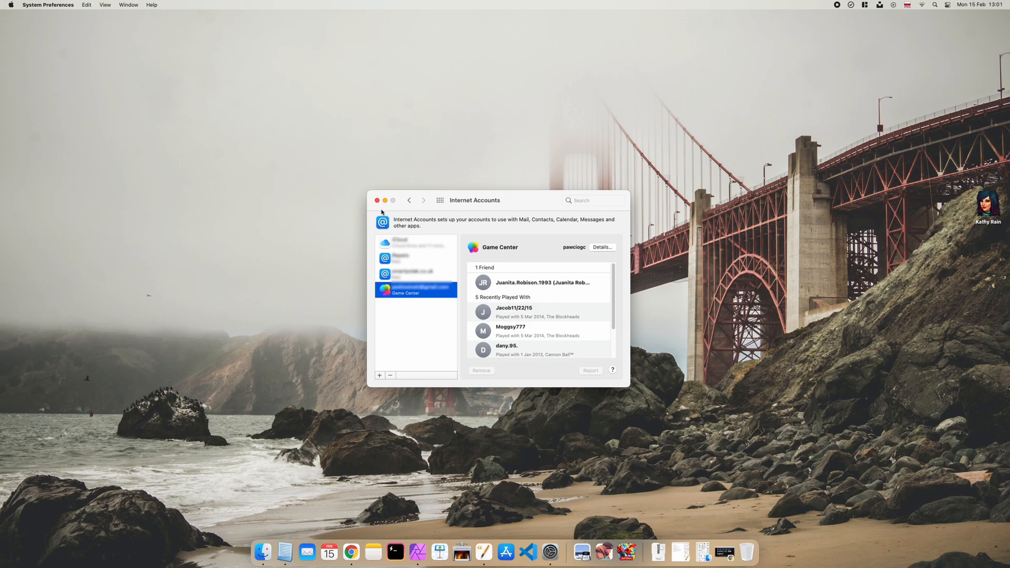
Close the System Preferences window, leaving the Finder desktop.
{"action": "left_click", "coordinate": [377, 200]}
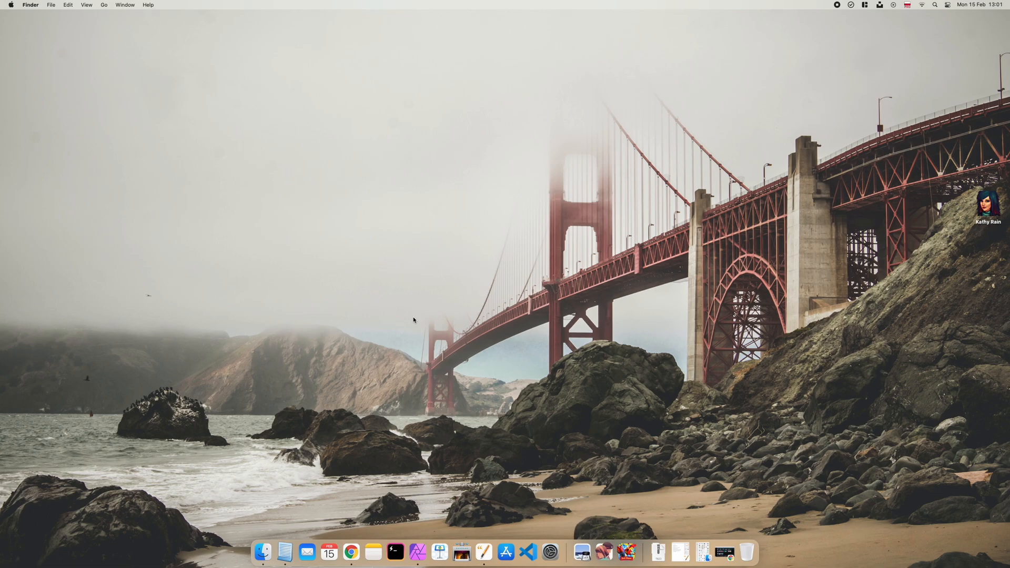
{"action": "mouse_move", "coordinate": [806, 56]}
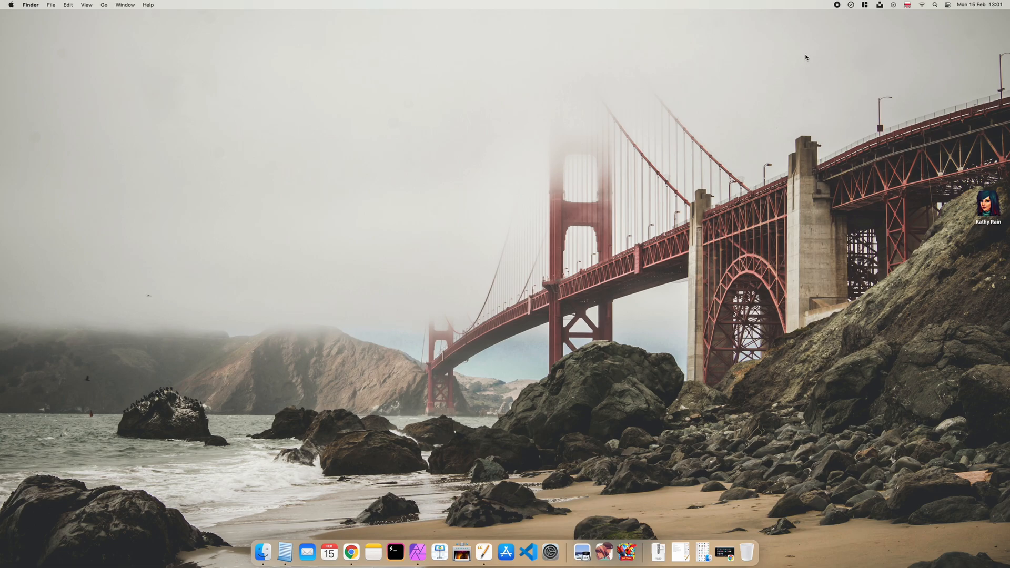